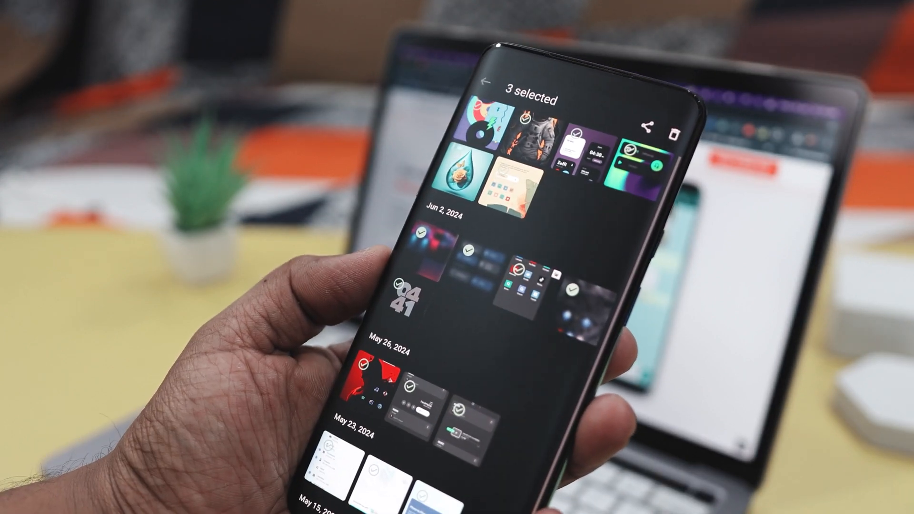
Delete the three selected photos and confirm moving them to trash.
left_click(675, 133)
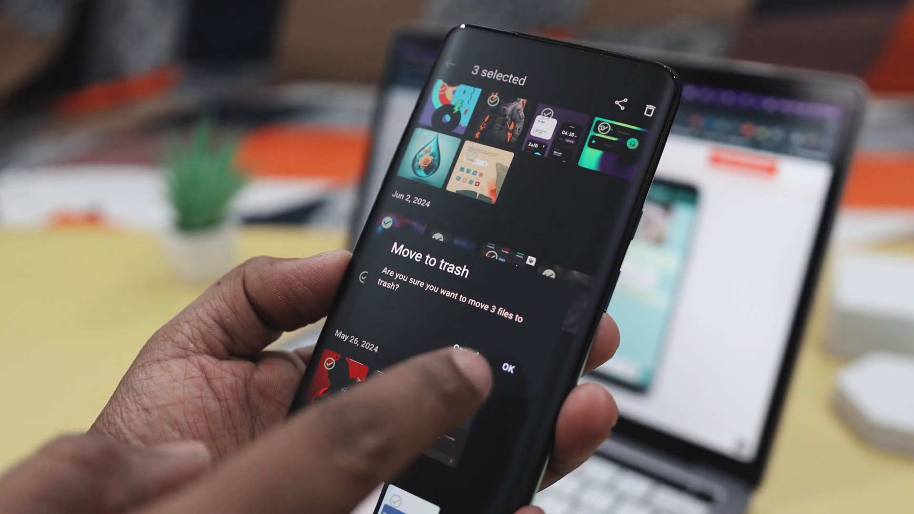
left_click(509, 367)
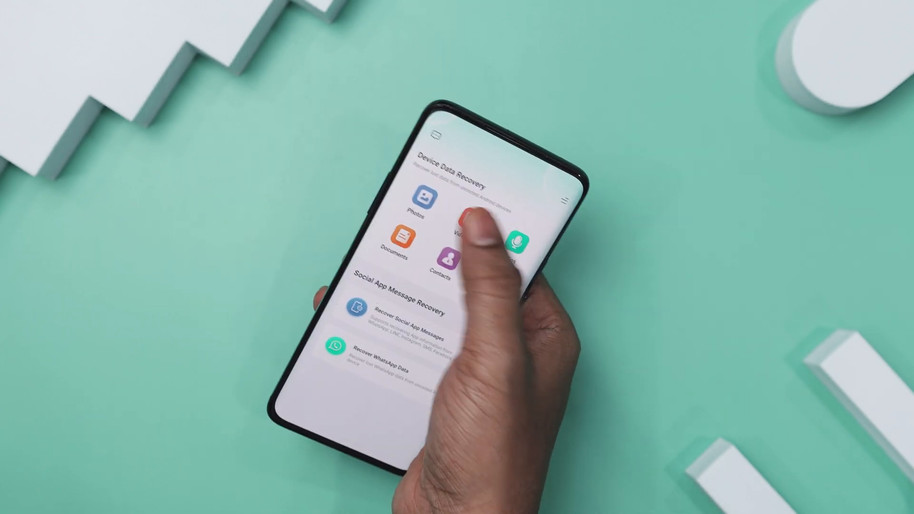
Run the Videos scan, dismiss the 29-files-found summary, and browse the video list.
left_click(463, 233)
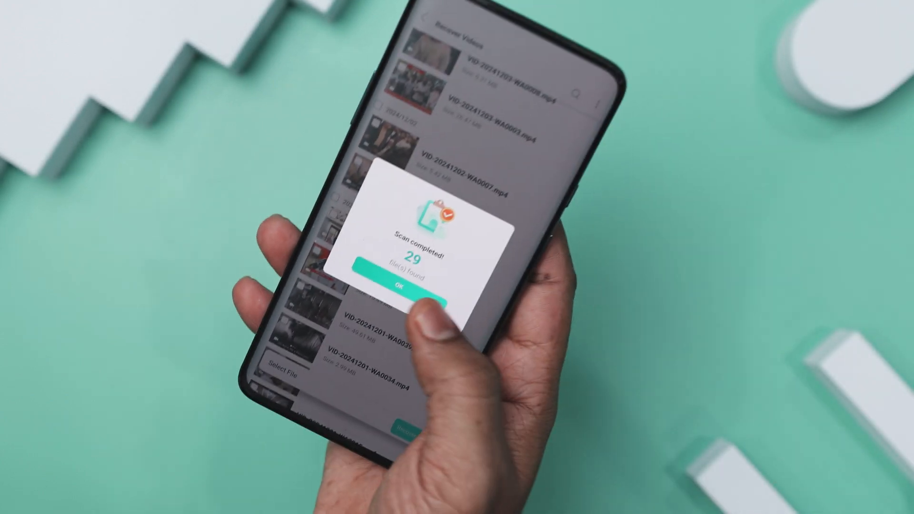
left_click(406, 292)
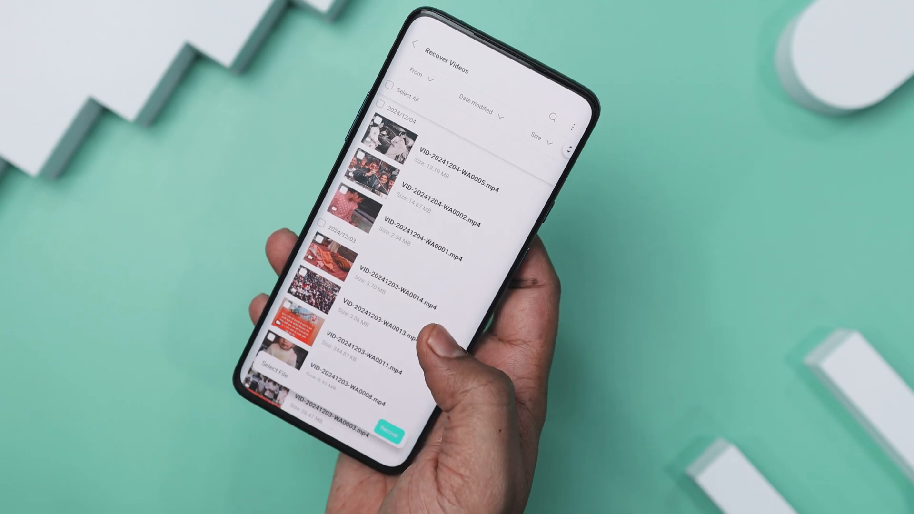
left_click(539, 139)
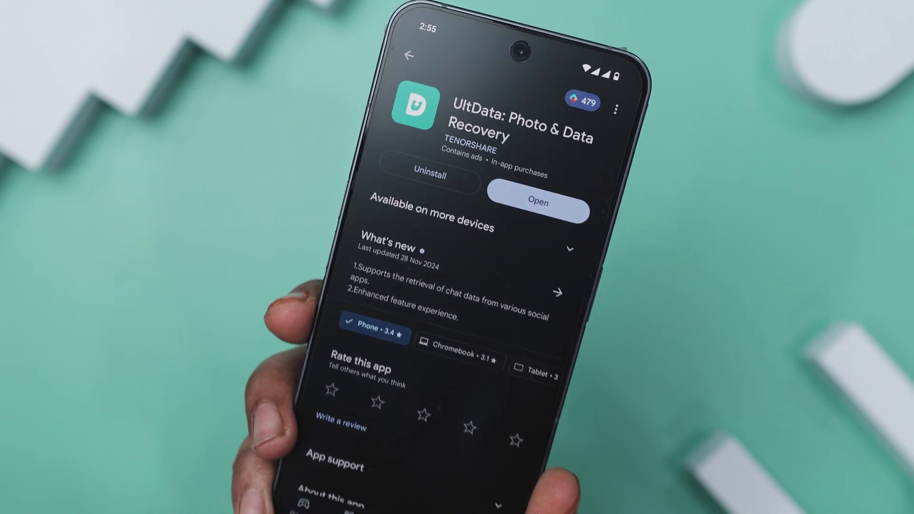
Launch UltData: Photo & Data Recovery from its Play Store listing.
left_click(537, 204)
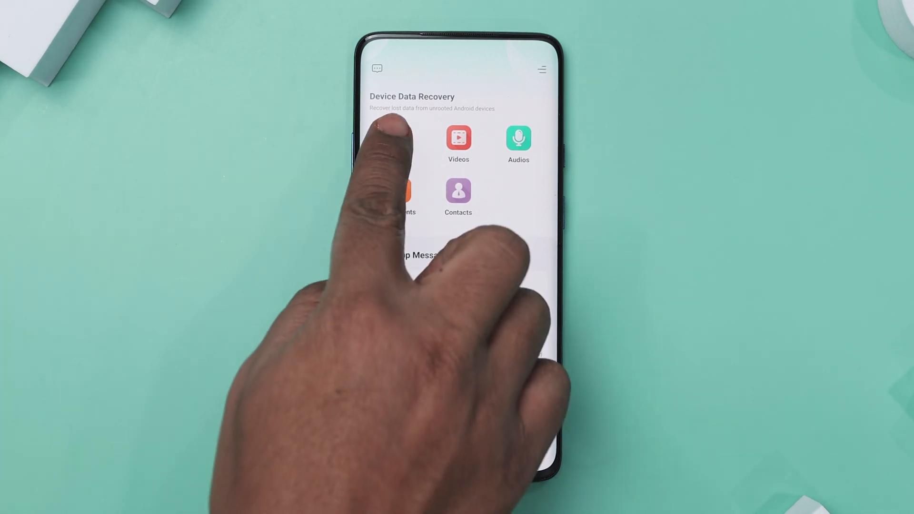
Run the Photos scan and dismiss the 360-files-found summary.
left_click(397, 193)
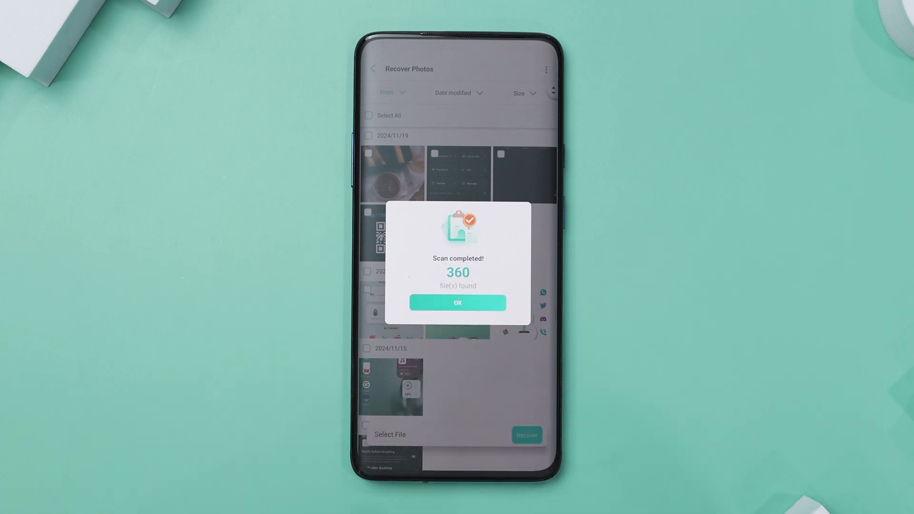
left_click(457, 303)
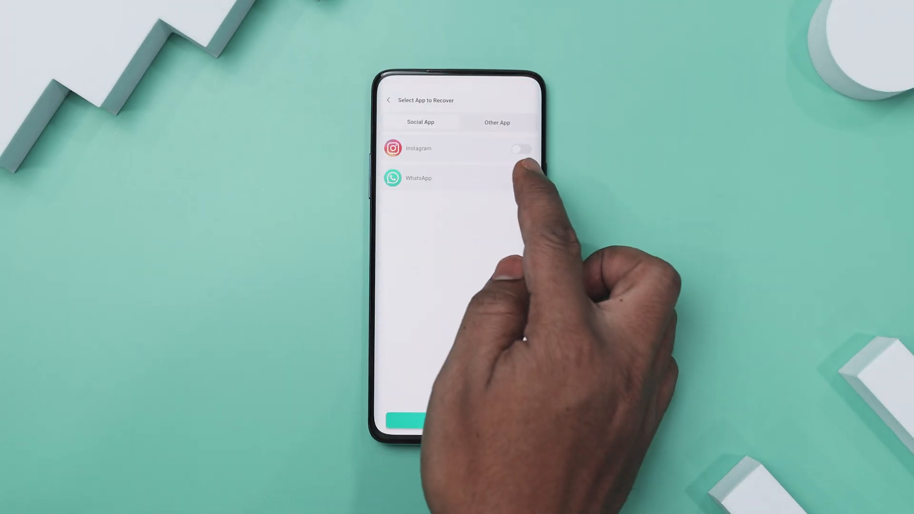
Select WhatsApp as the app to recover and acknowledge the social-app tip.
left_click(519, 179)
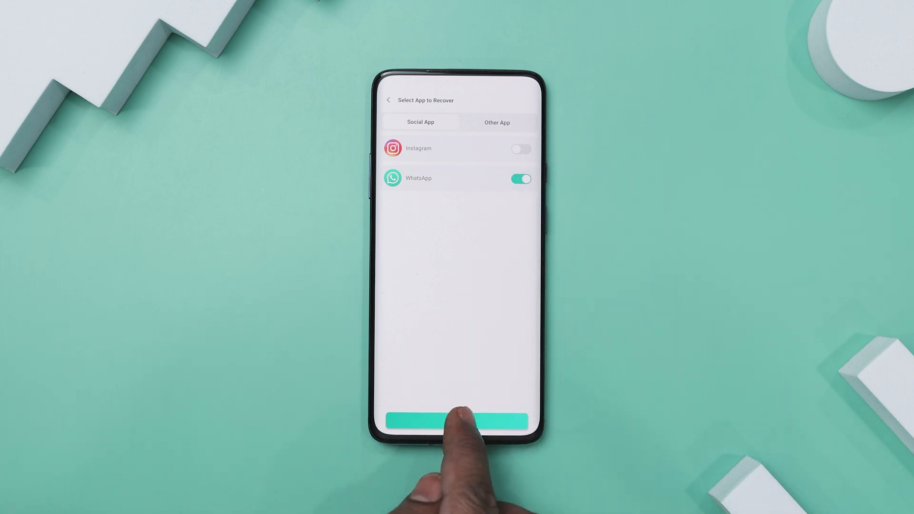
left_click(457, 420)
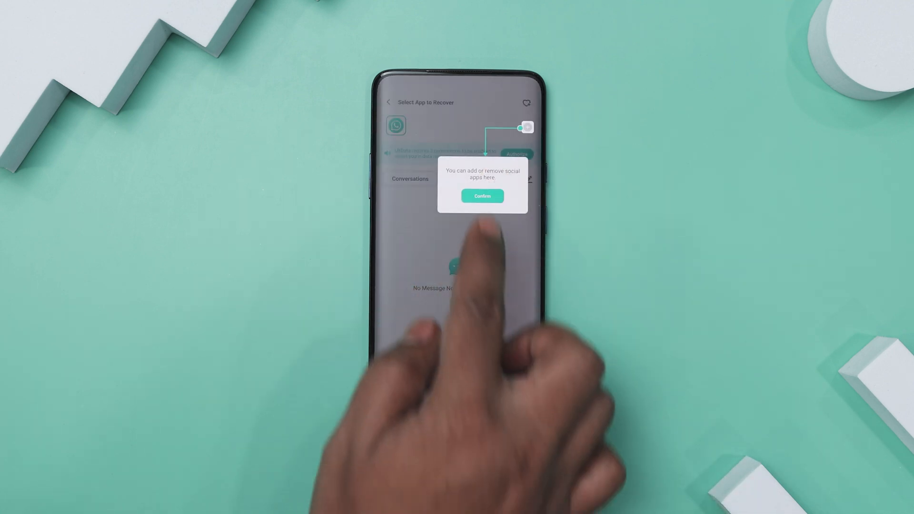
left_click(481, 195)
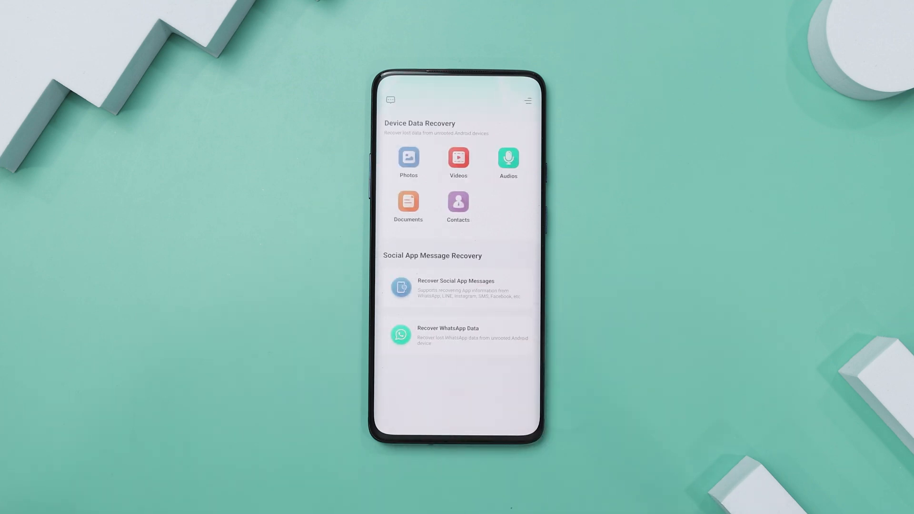
Scan WhatsApp data and open the recovered WhatsApp photos.
left_click(458, 334)
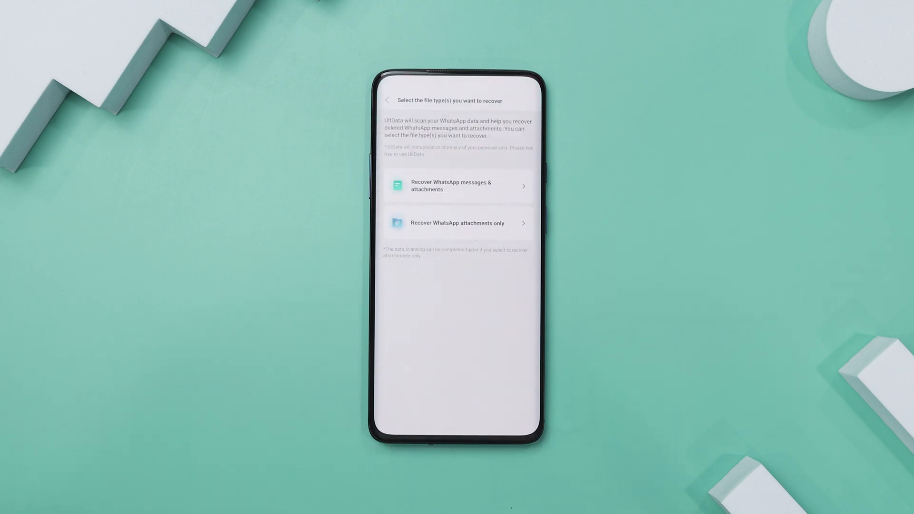
left_click(458, 185)
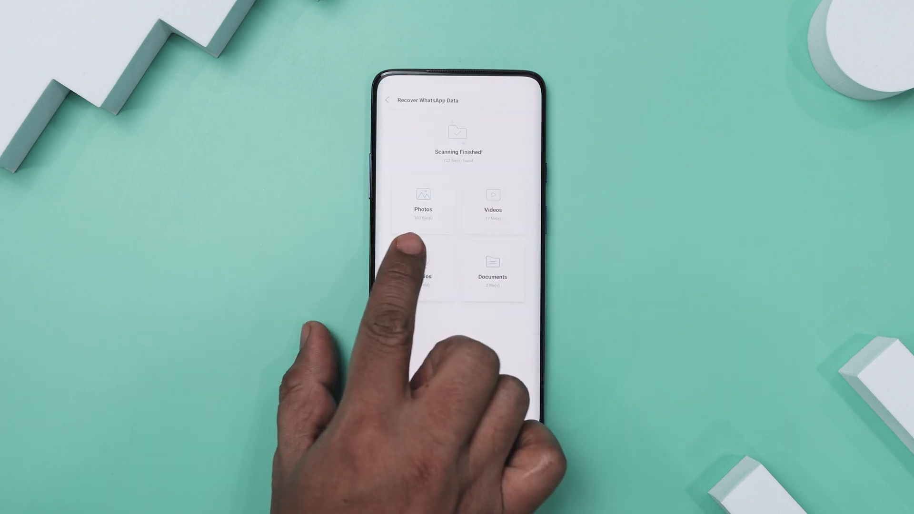
left_click(423, 201)
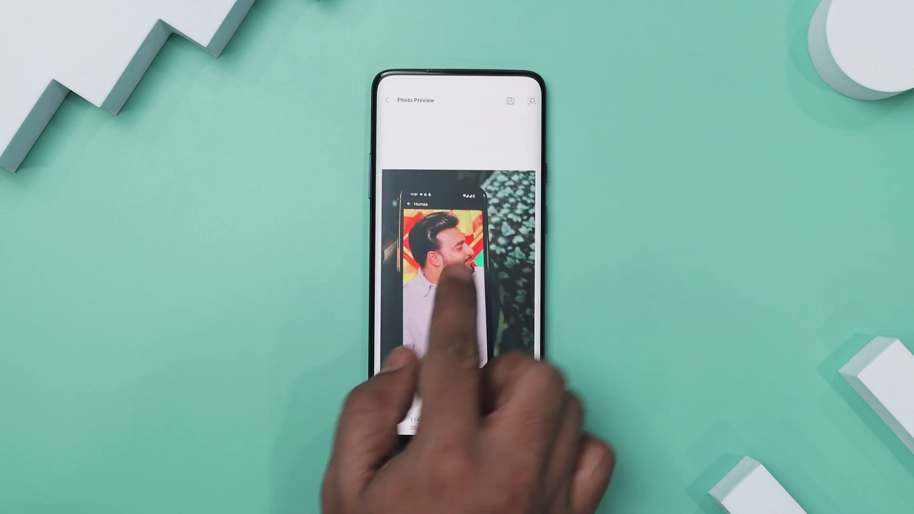
Recover the previewed WhatsApp photo and close the Completed notice.
left_click(510, 100)
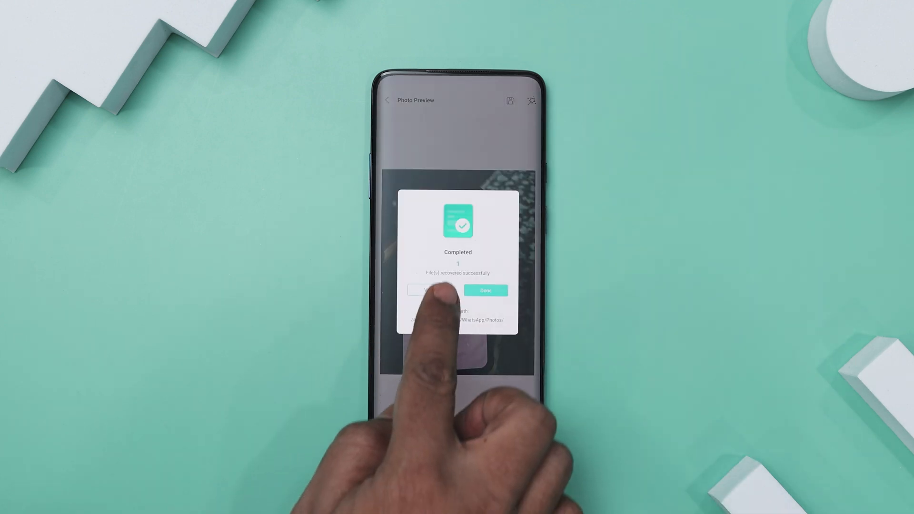
left_click(485, 290)
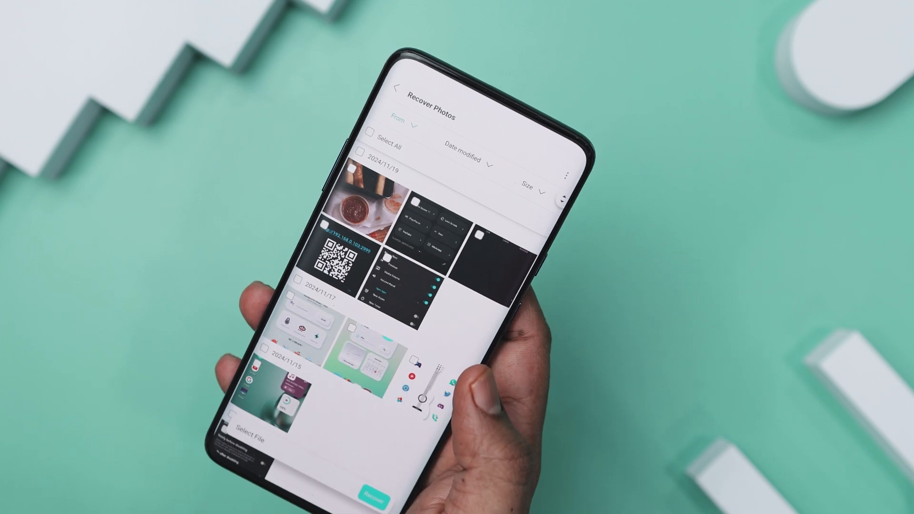
Exit the Recover Photos results, discarding the scan, back to UltData home.
left_click(463, 160)
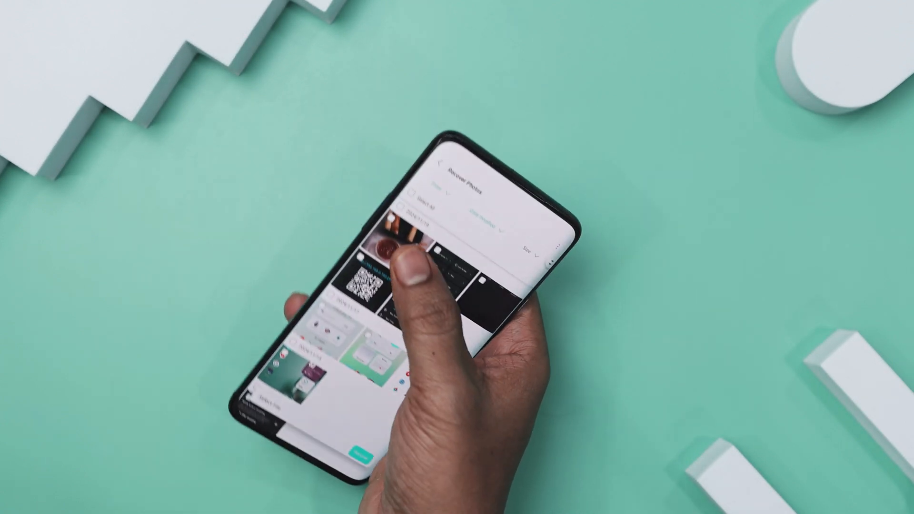
left_click(399, 262)
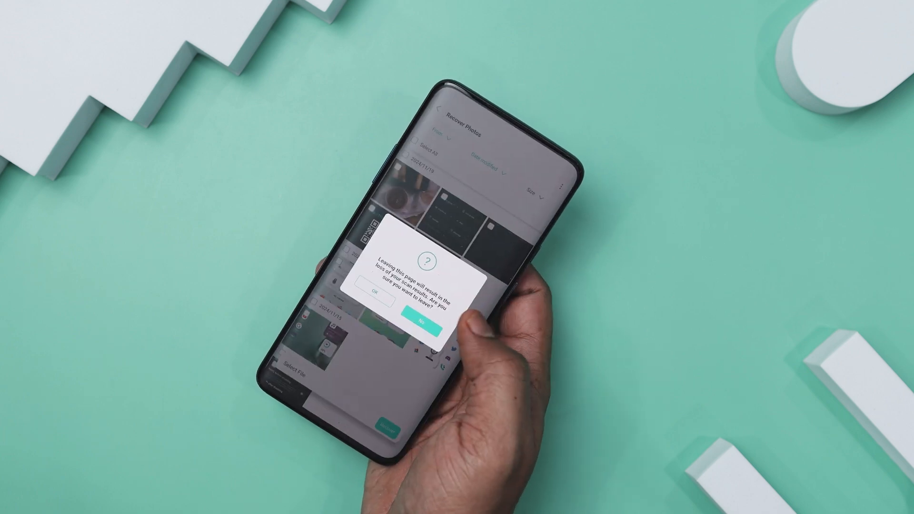
left_click(372, 293)
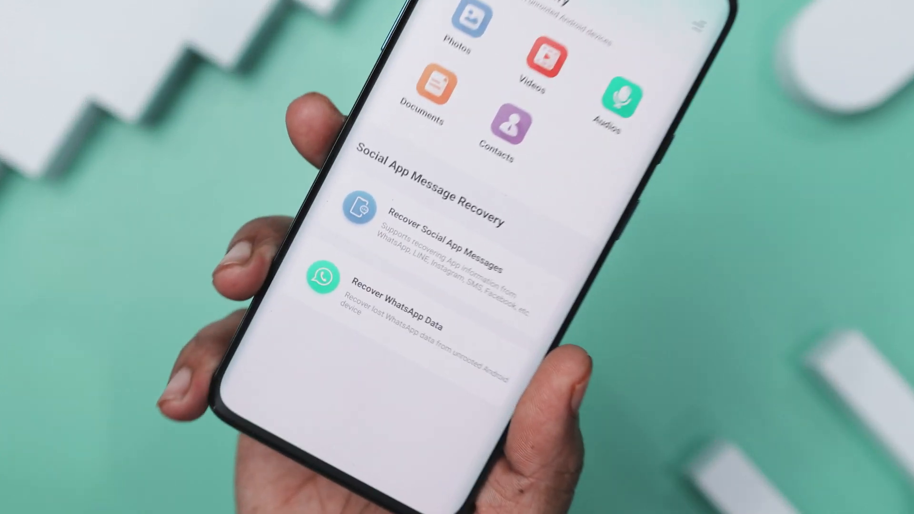